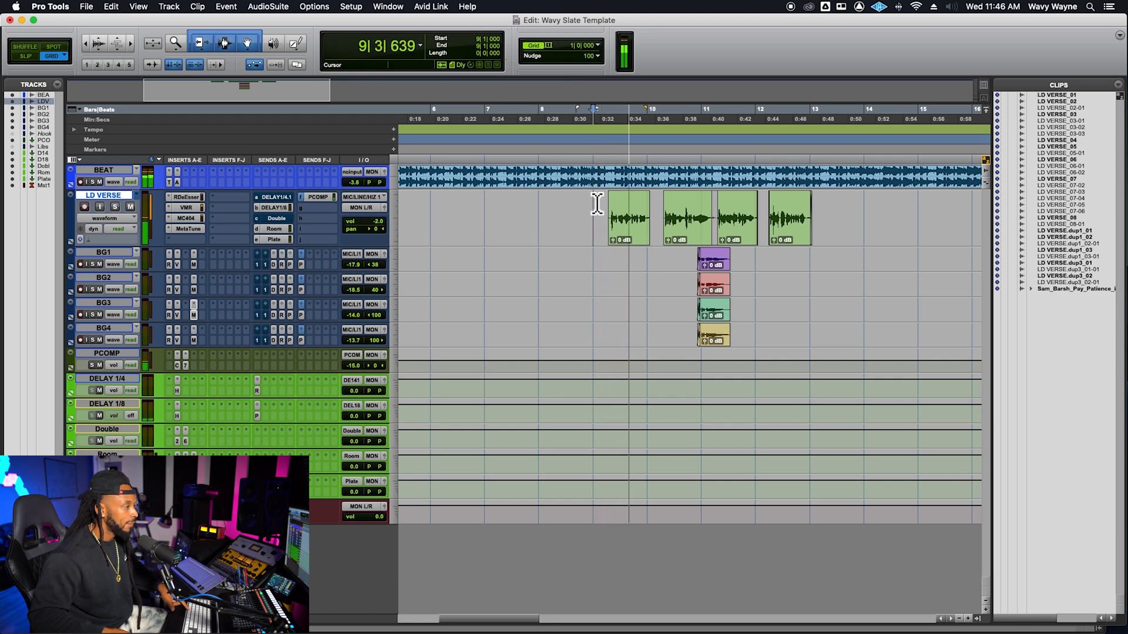
Delete the lead verse vocal clips from LD VERSE, leaving the four background clips
{"action": "left_click", "coordinate": [582, 216]}
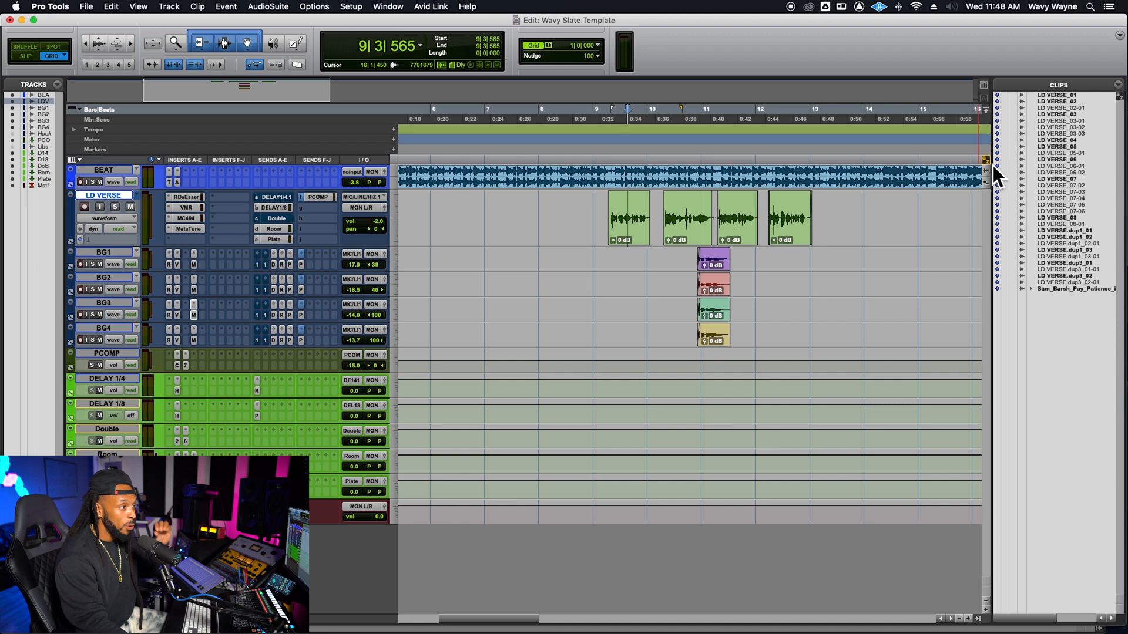
{"action": "mouse_move", "coordinate": [996, 204]}
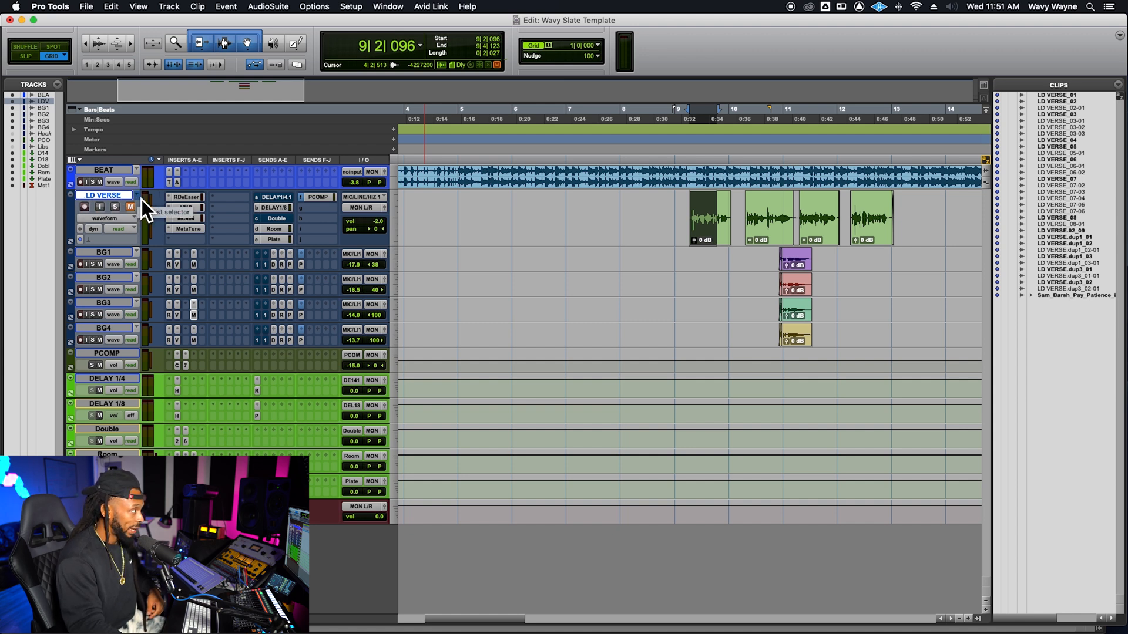
{"action": "left_click", "coordinate": [136, 195]}
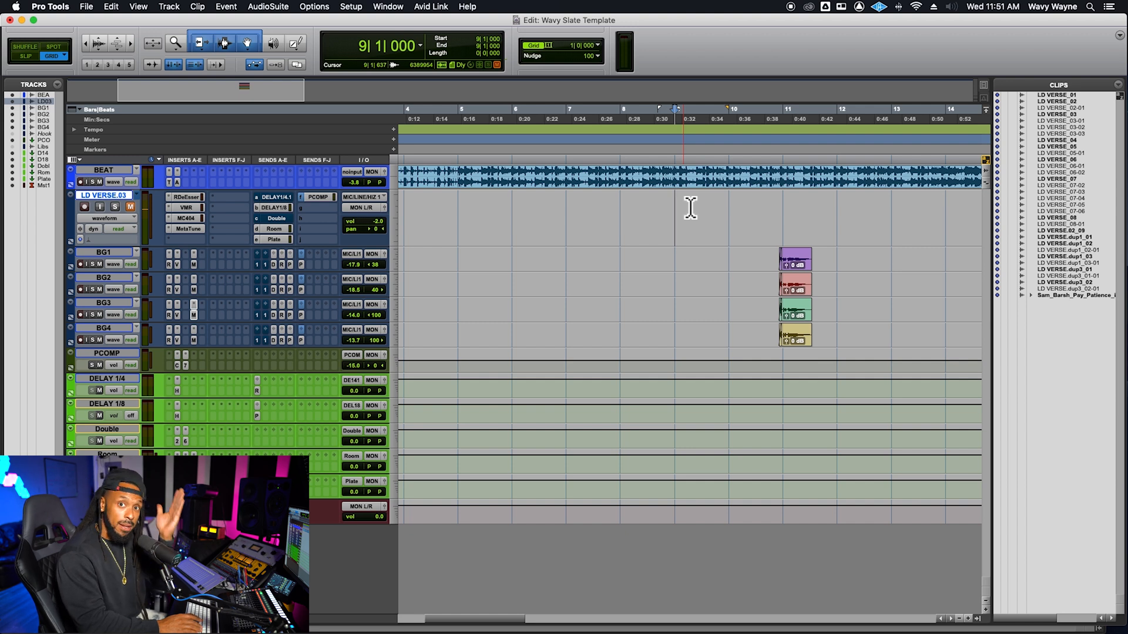
{"action": "left_click", "coordinate": [655, 175]}
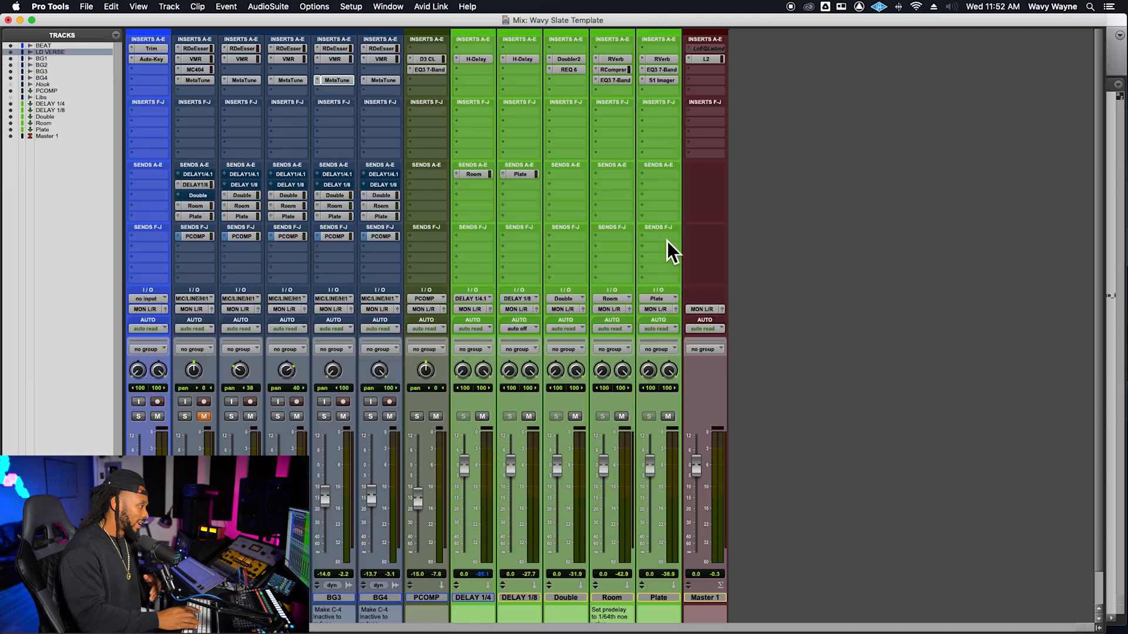
{"action": "mouse_move", "coordinate": [201, 443]}
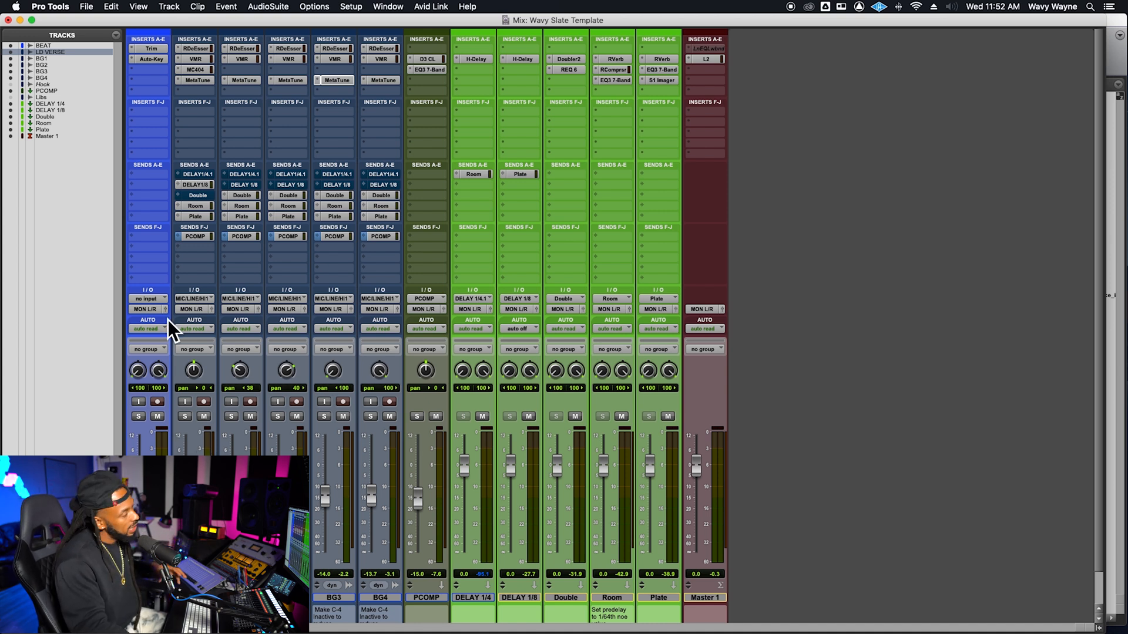
{"action": "mouse_move", "coordinate": [450, 504]}
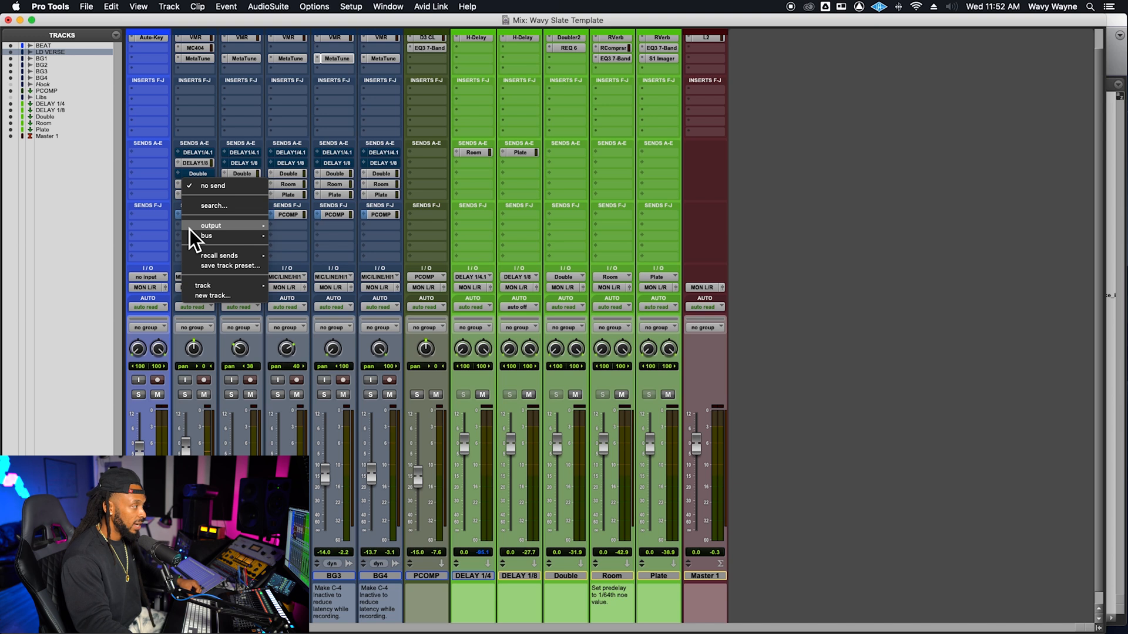
{"action": "mouse_move", "coordinate": [221, 270]}
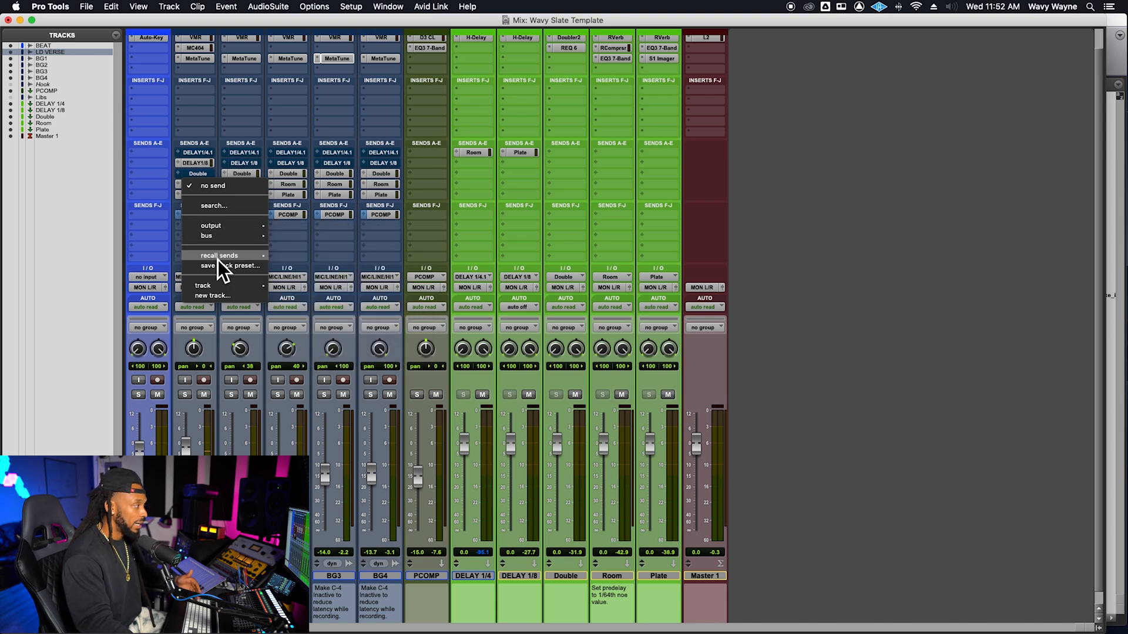
{"action": "mouse_move", "coordinate": [226, 300]}
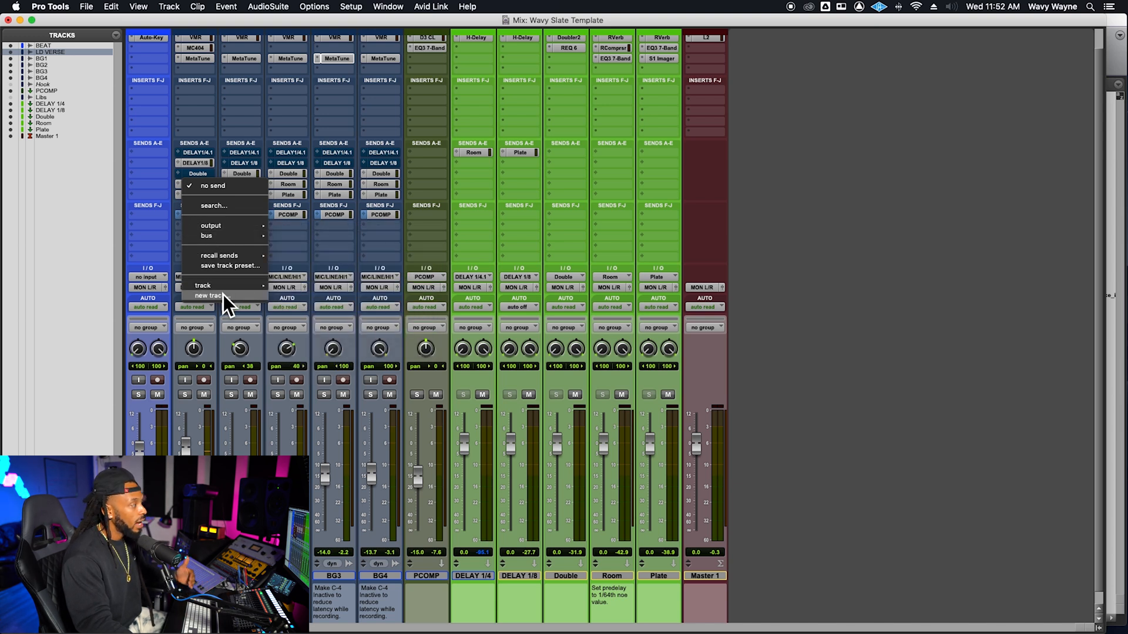
Create a stereo aux track named FLANGER from an LD VERSE send and add an AIR Flanger
{"action": "left_click", "coordinate": [209, 296]}
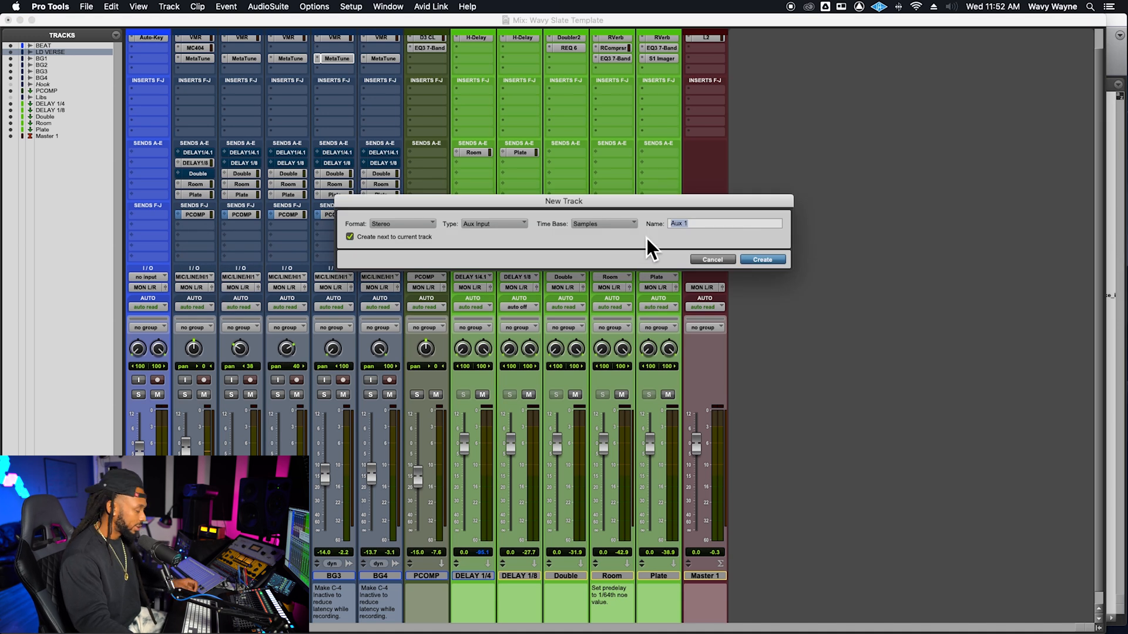
{"action": "type", "text": "FLANGER"}
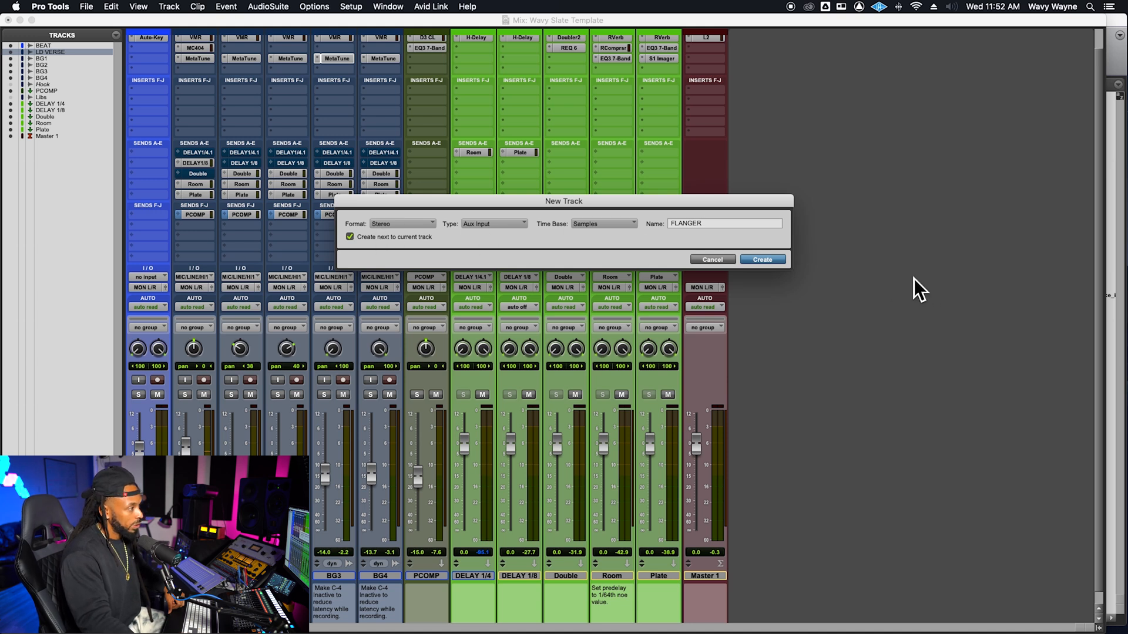
{"action": "left_click", "coordinate": [761, 259]}
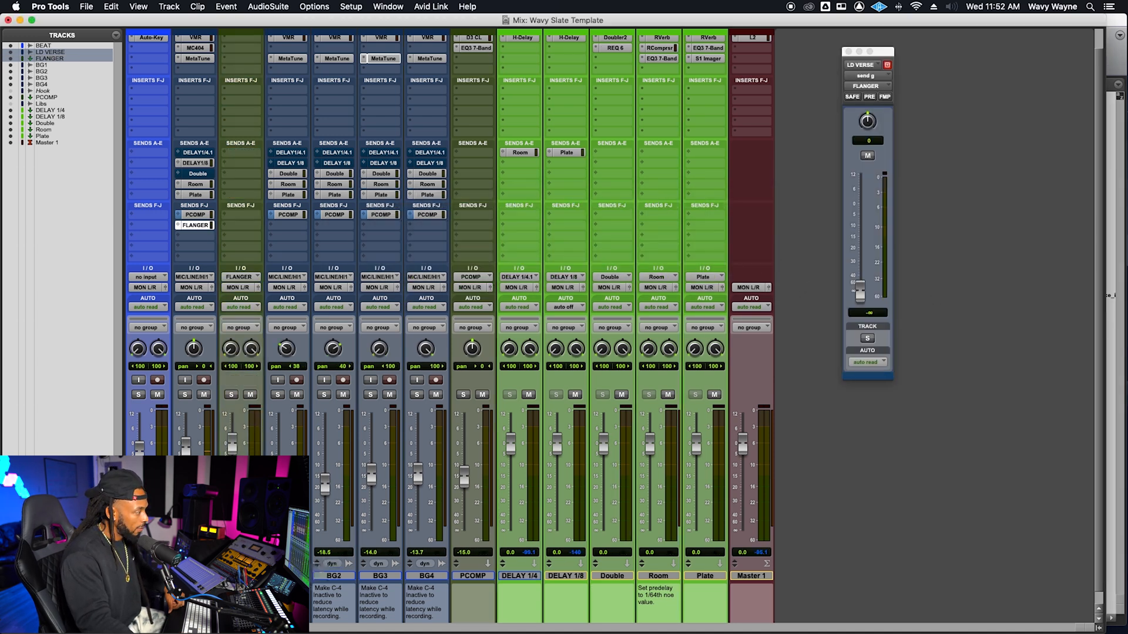
{"action": "left_click", "coordinate": [518, 576]}
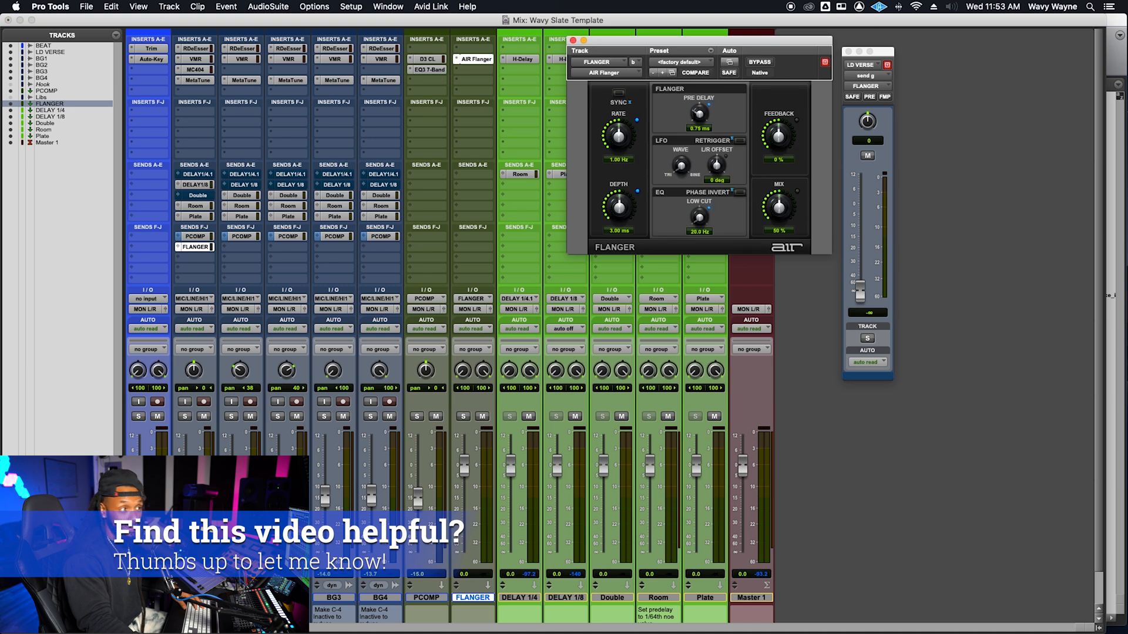
{"action": "mouse_move", "coordinate": [583, 53]}
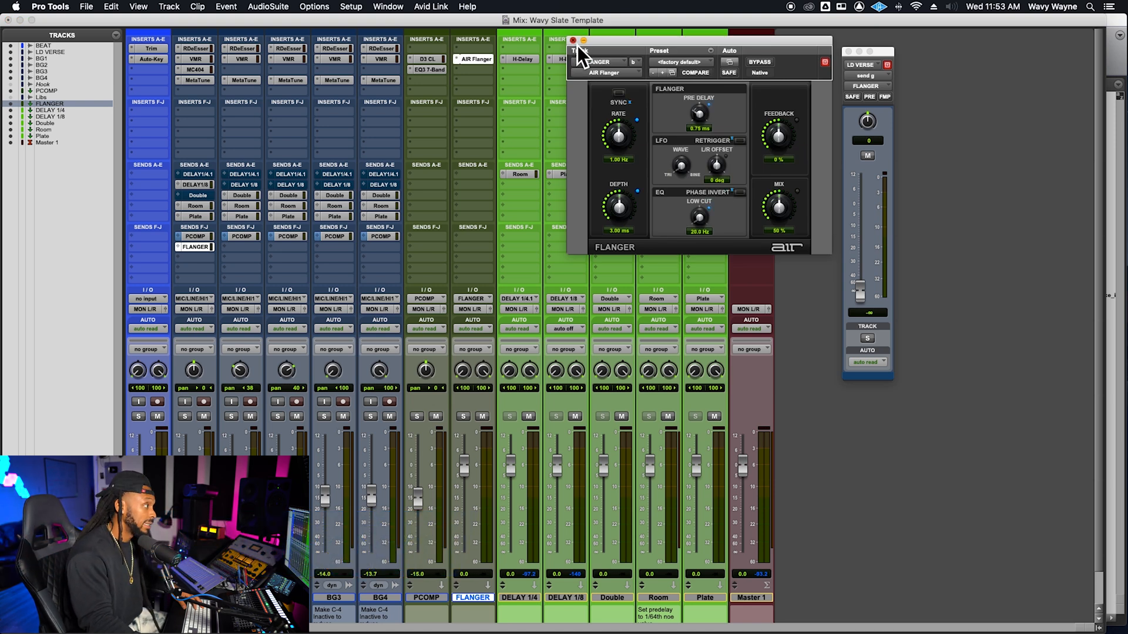
{"action": "mouse_move", "coordinate": [755, 56]}
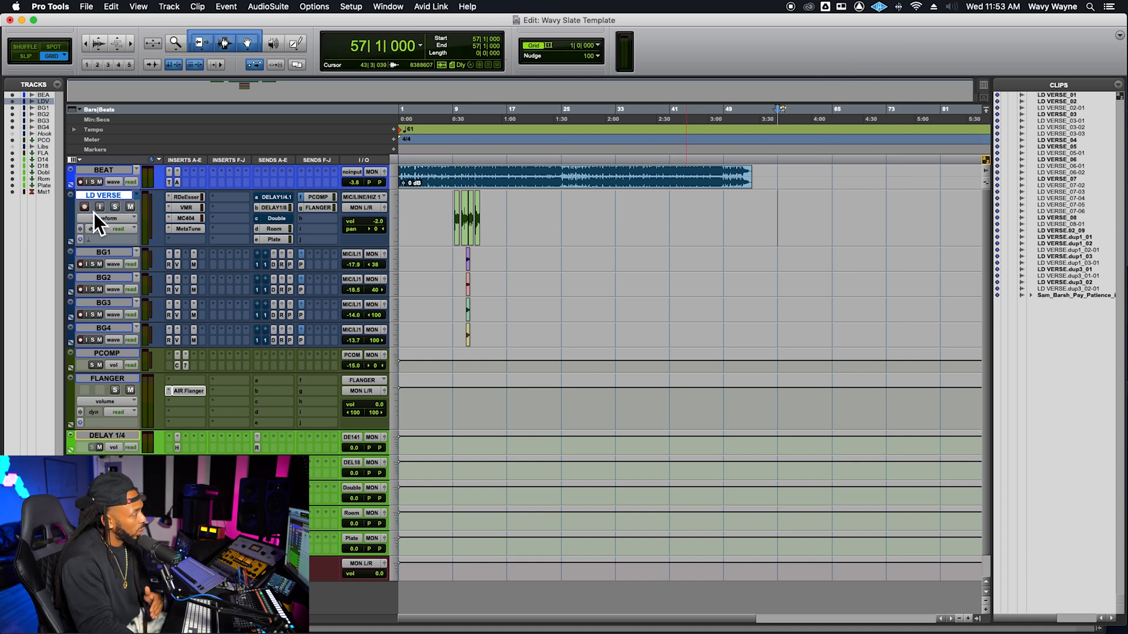
Record-arm LD VERSE and record a short new take near bar 53
{"action": "left_click", "coordinate": [84, 206]}
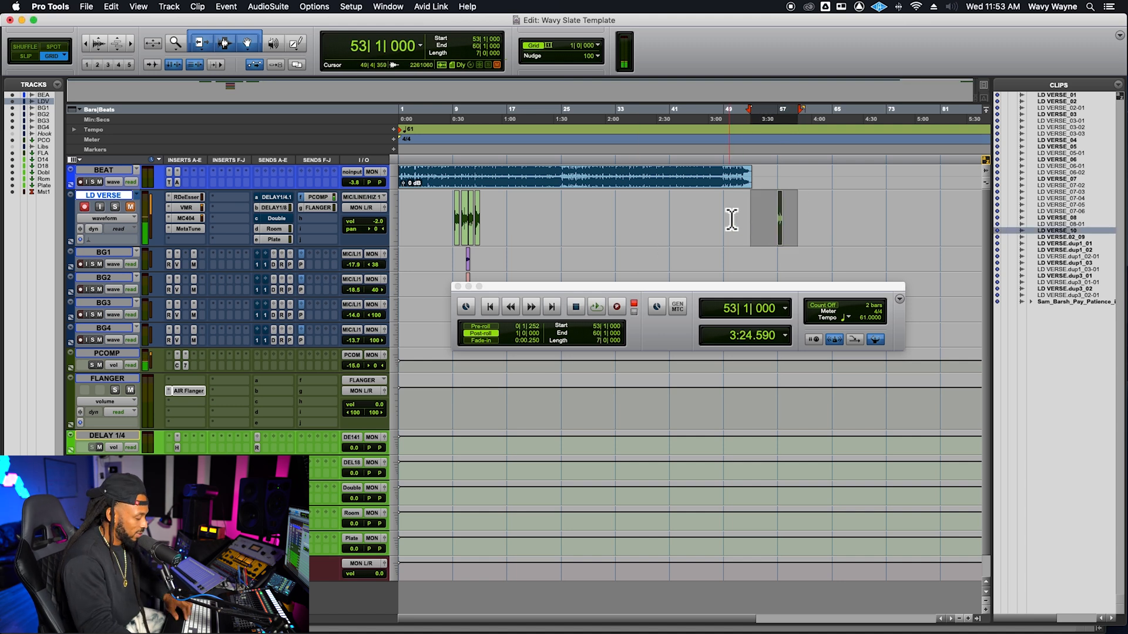
{"action": "left_click", "coordinate": [478, 329]}
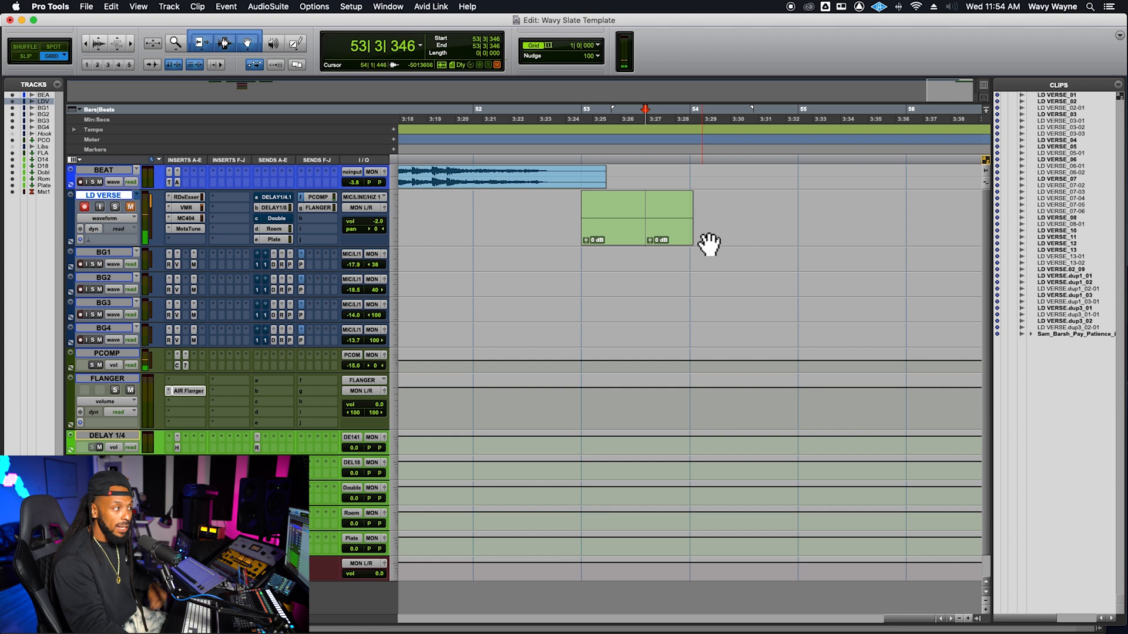
Separate the LD VERSE take around bars 53–55 into several short clips
{"action": "left_click", "coordinate": [712, 216]}
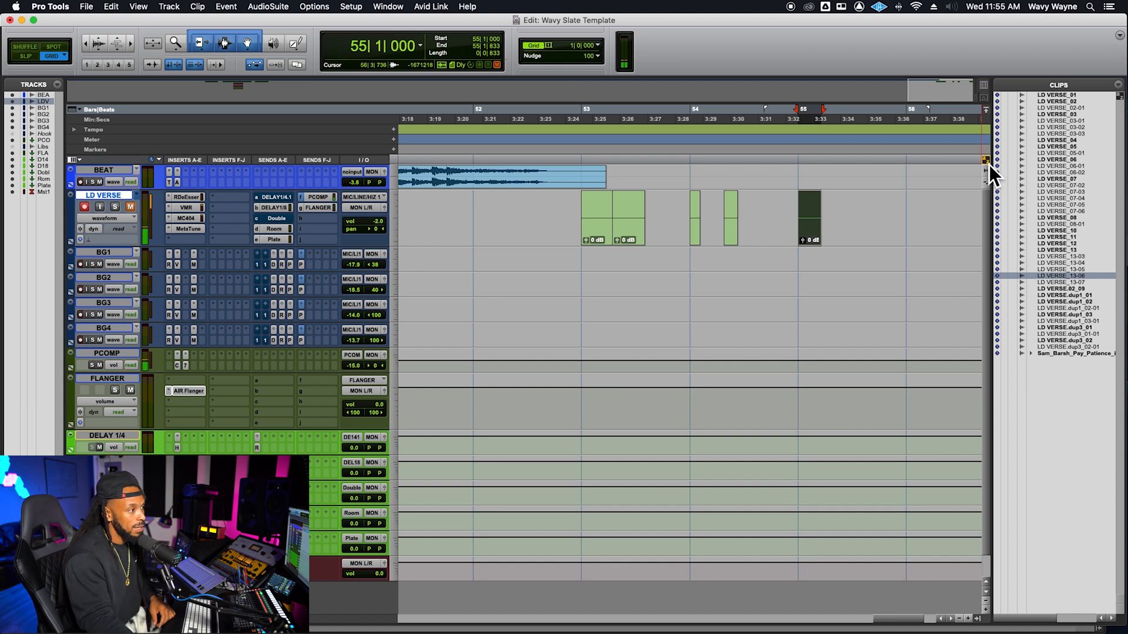
{"action": "mouse_move", "coordinate": [989, 175]}
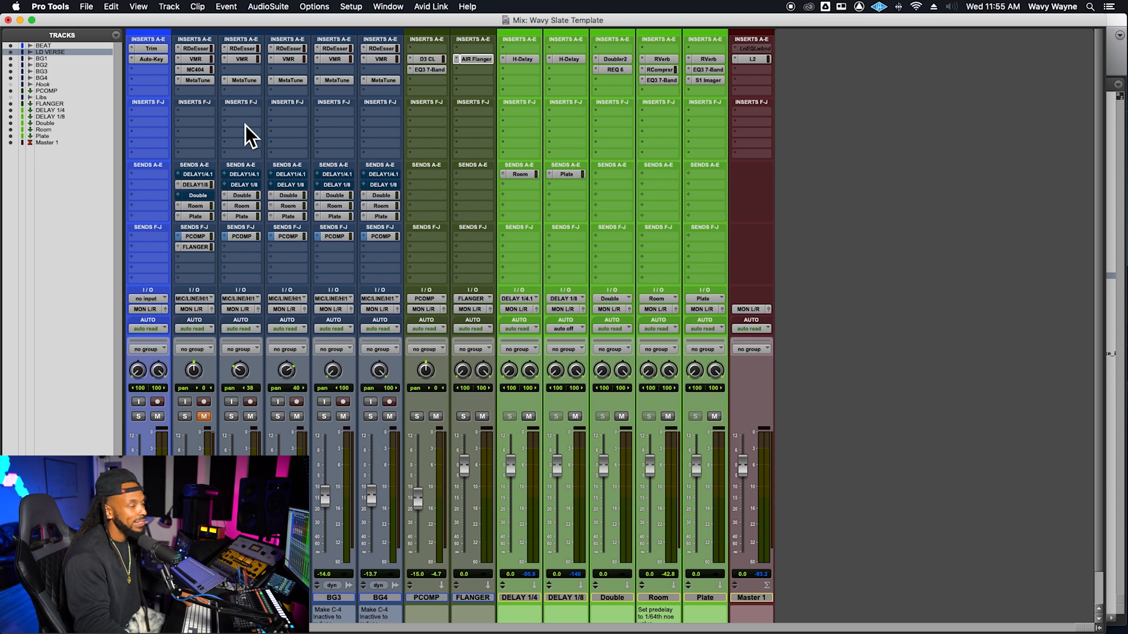
Return to the Mix window and show the RDeEsser plugin settings on BG1
{"action": "left_click", "coordinate": [43, 59]}
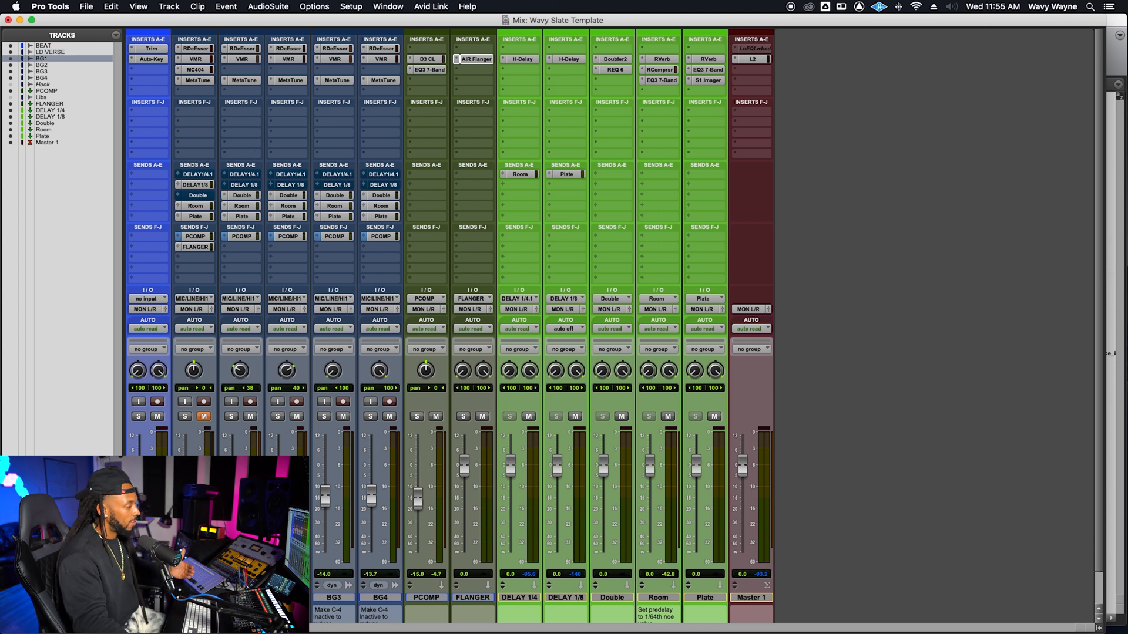
{"action": "left_click", "coordinate": [41, 64]}
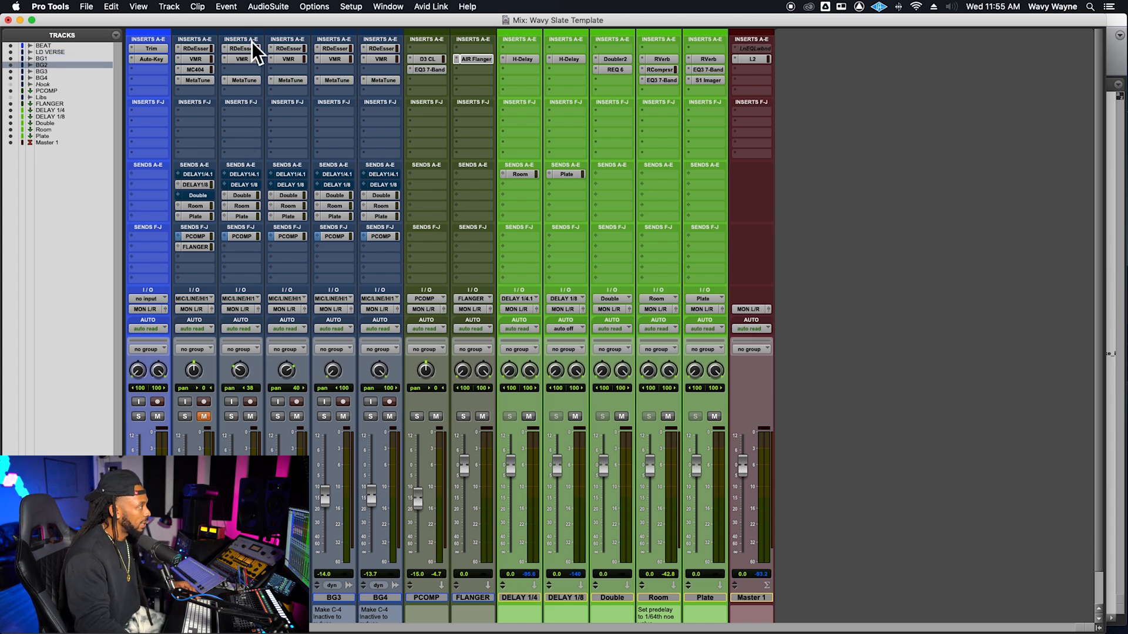
{"action": "left_click", "coordinate": [241, 49]}
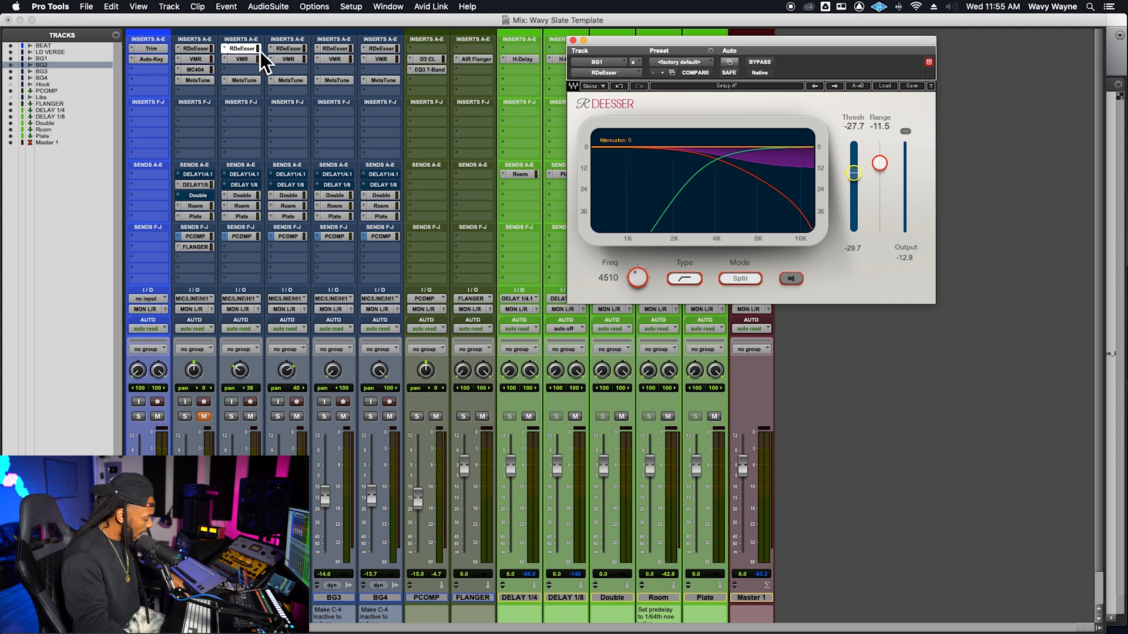
{"action": "mouse_move", "coordinate": [261, 65]}
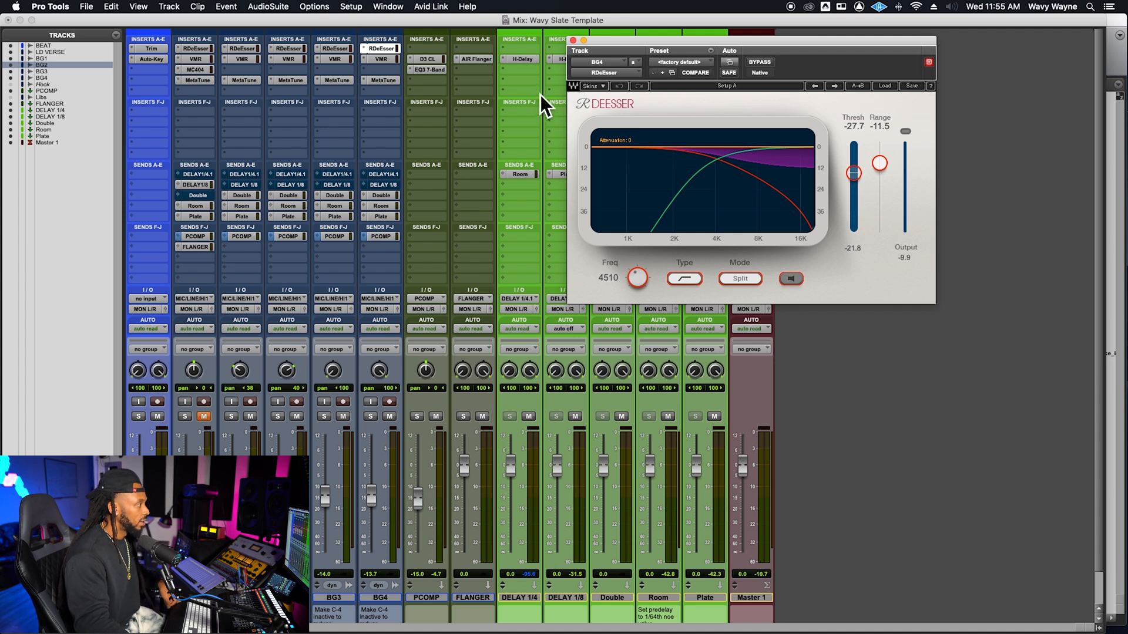
{"action": "mouse_move", "coordinate": [201, 230]}
{"action": "type", "text": "IN"}
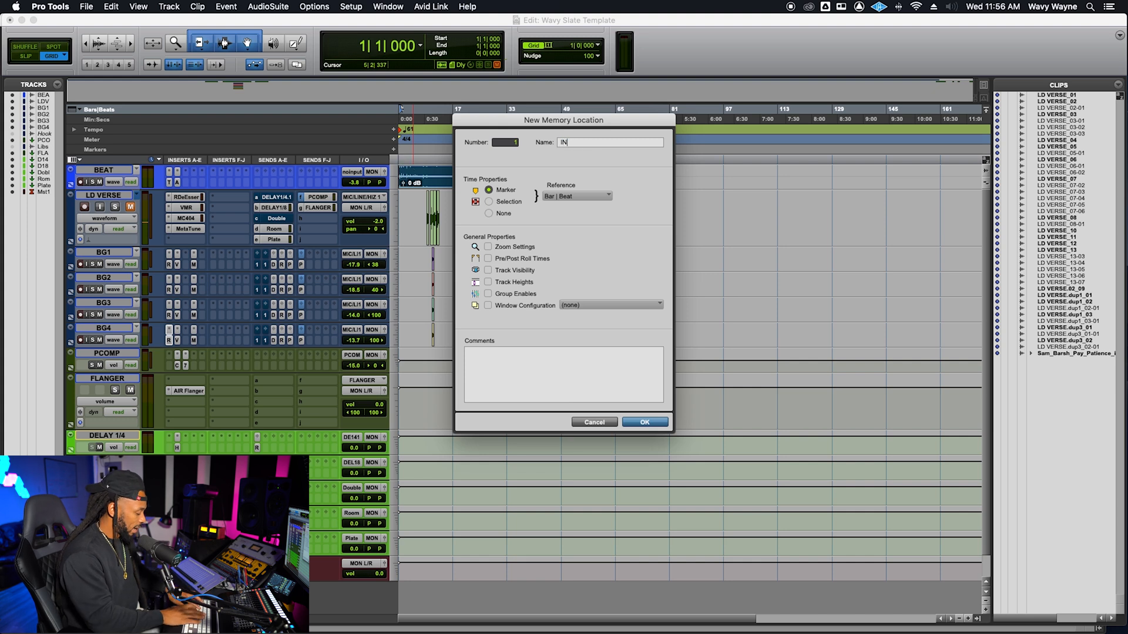
Confirm the INTRO marker at bar 1 and add a VERSE 1 marker at bar 17
{"action": "left_click", "coordinate": [644, 422]}
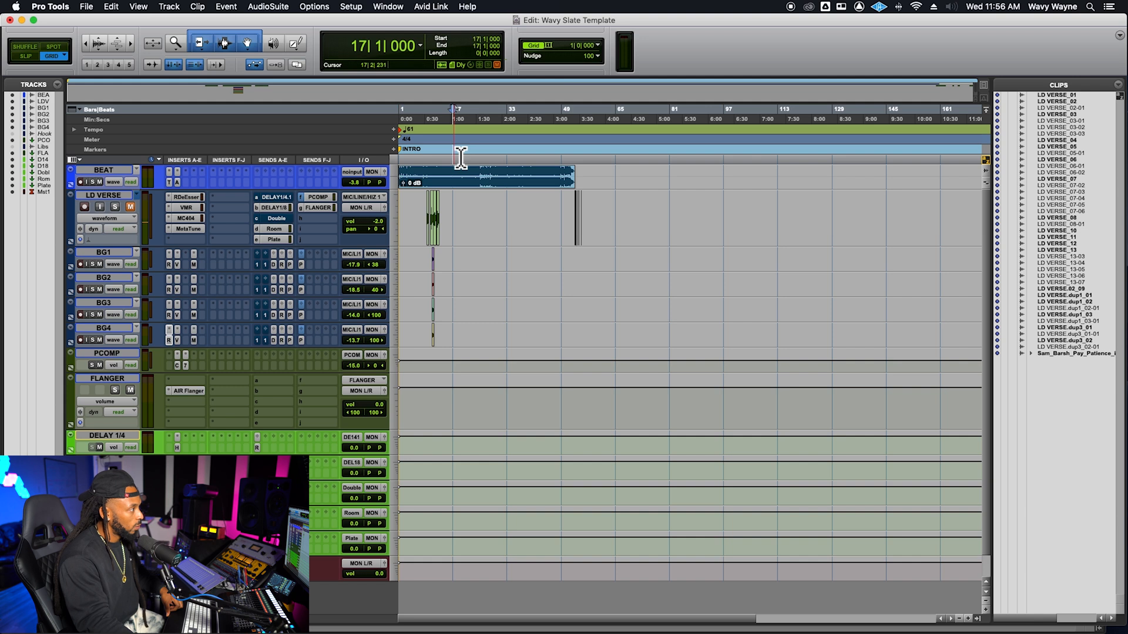
{"action": "key", "text": "enter"}
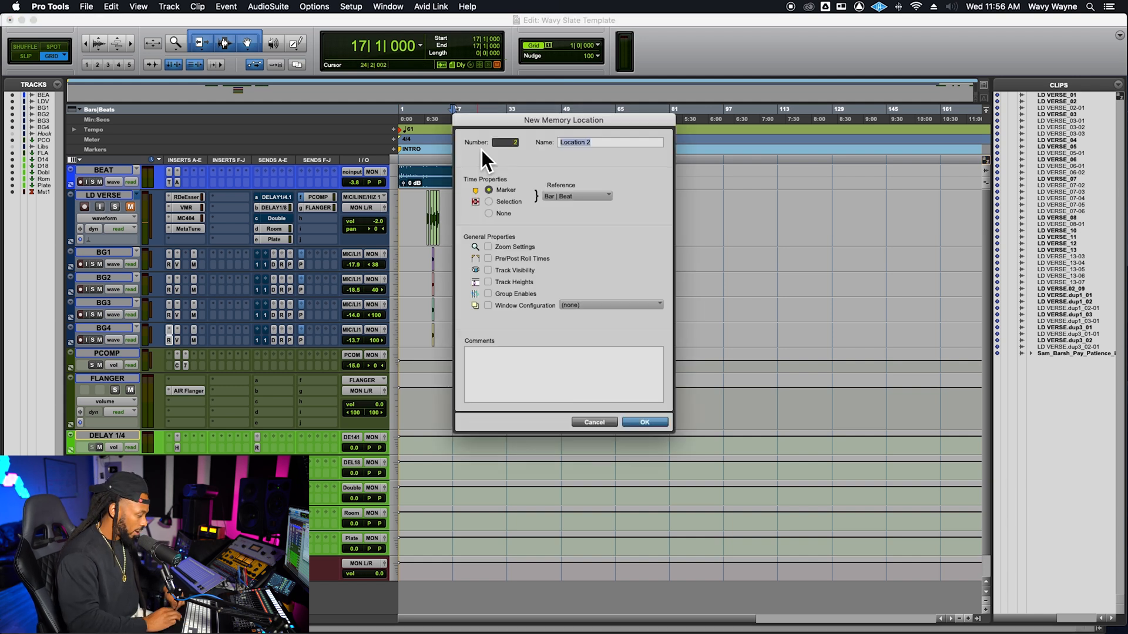
{"action": "type", "text": "VERSE"}
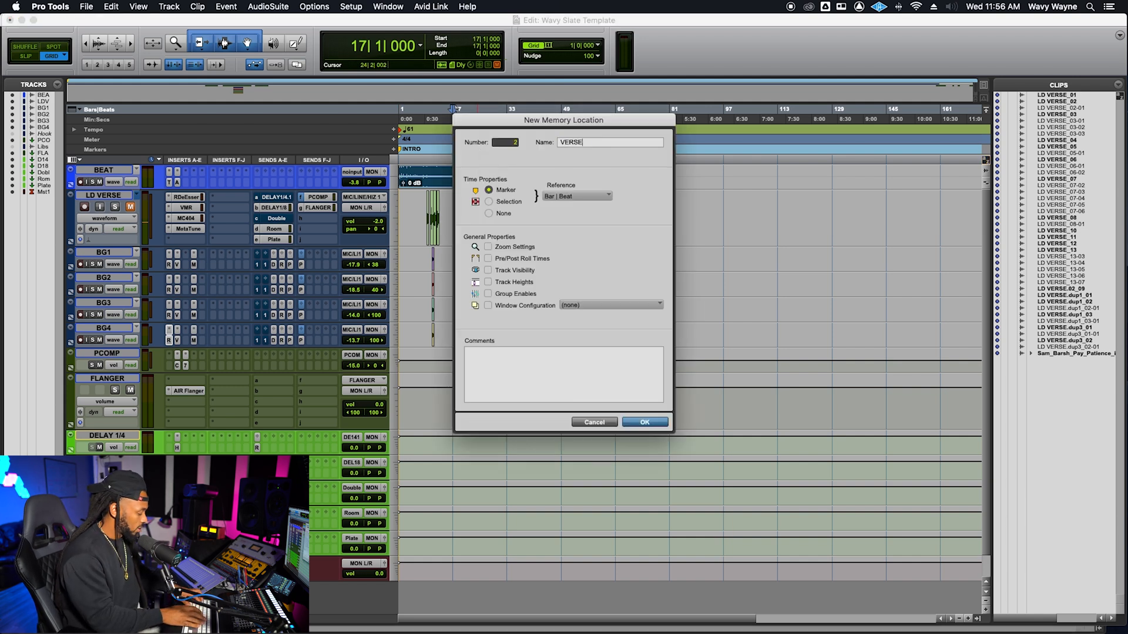
{"action": "left_click", "coordinate": [642, 421]}
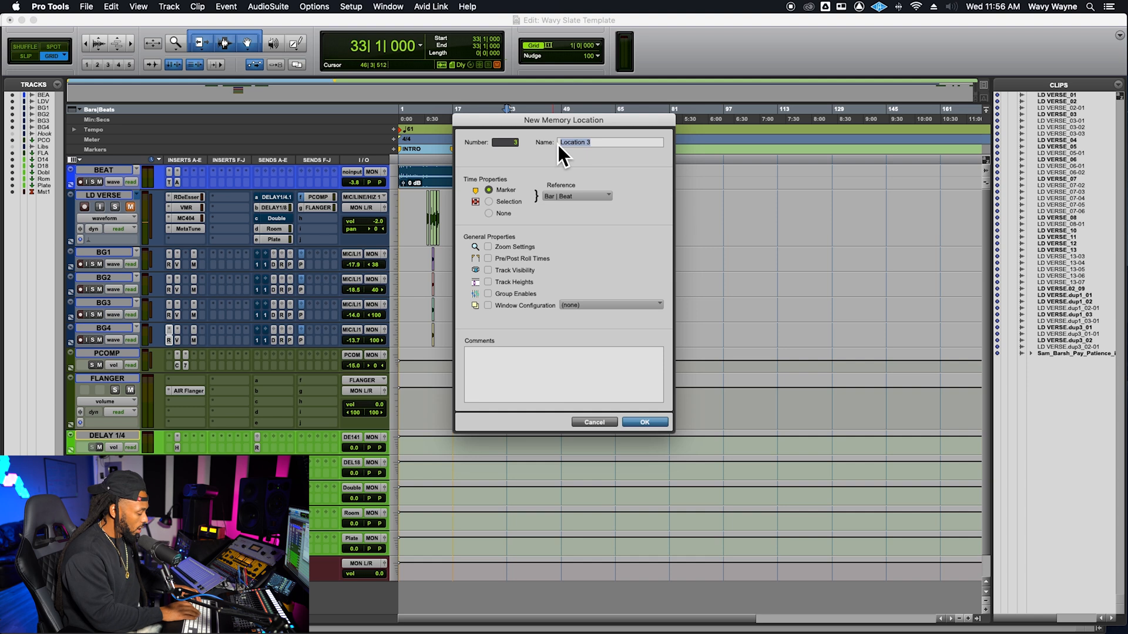
Name the third marker HOOK at bar 33 and dismiss the unneeded fourth marker
{"action": "left_click", "coordinate": [643, 422]}
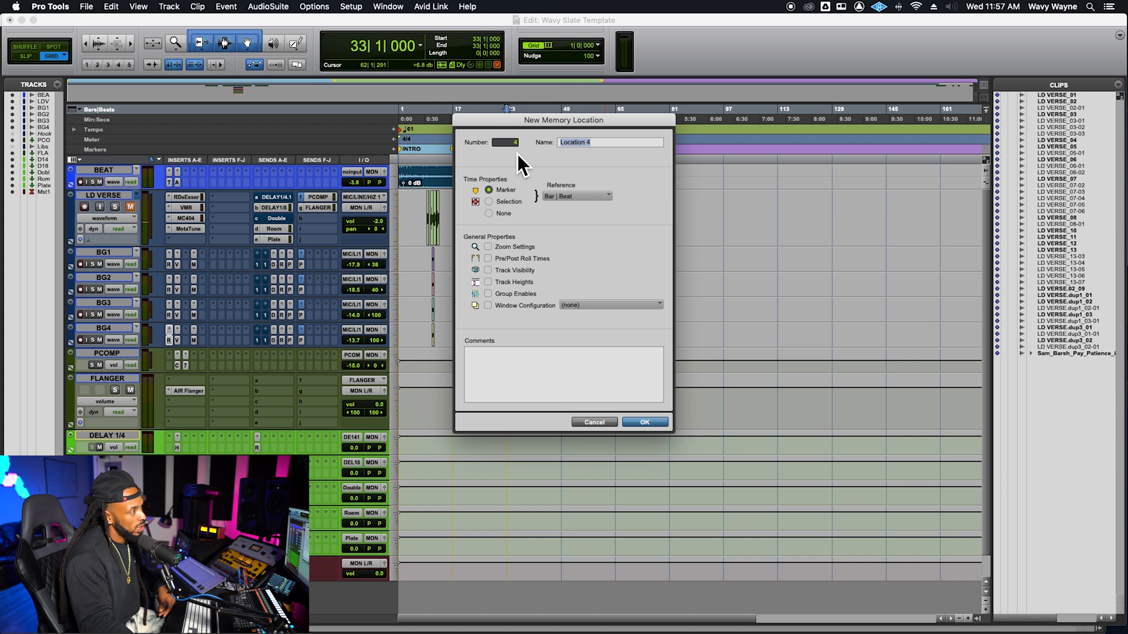
{"action": "left_click", "coordinate": [644, 421]}
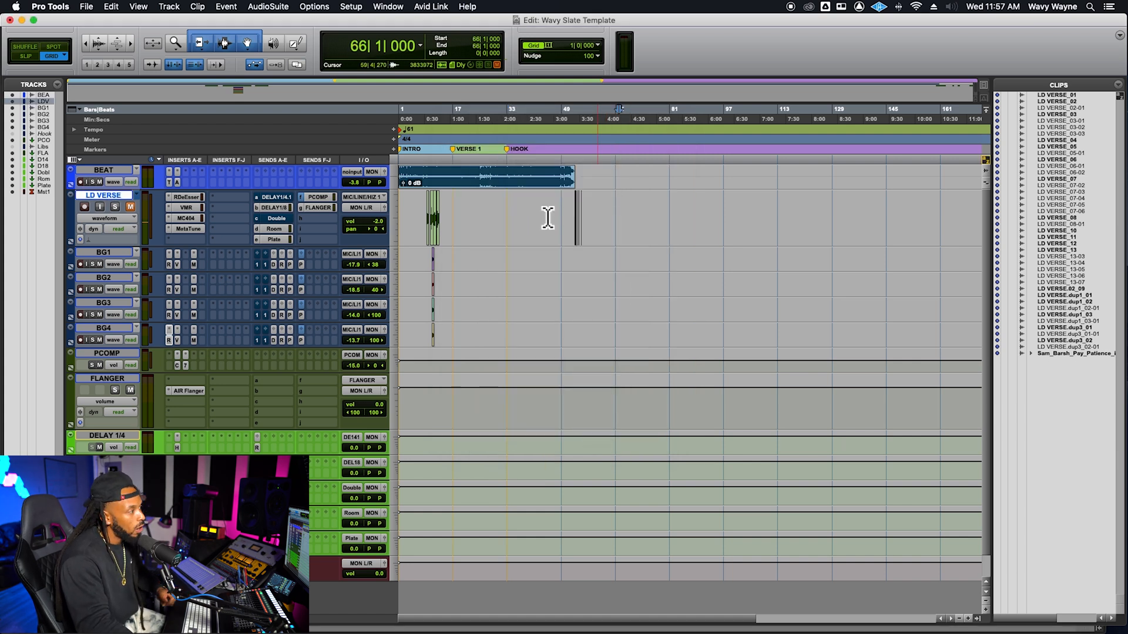
{"action": "left_click", "coordinate": [523, 118]}
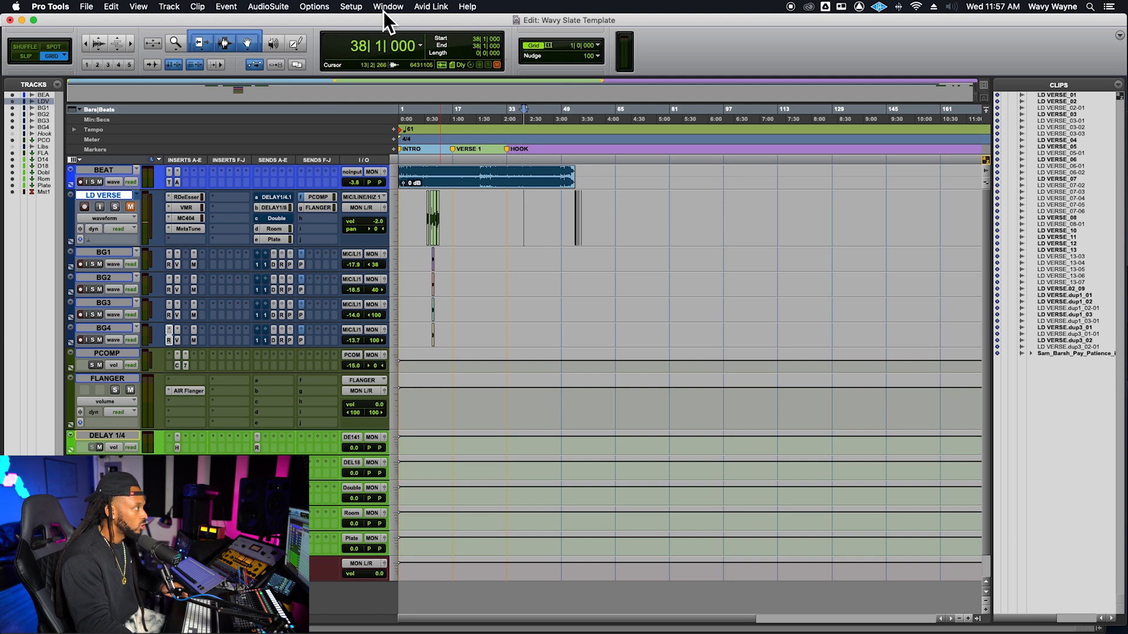
Recall the INTRO, VERSE 1 and HOOK markers via Memory Locations, ending at HOOK, bar 33
{"action": "left_click", "coordinate": [388, 7]}
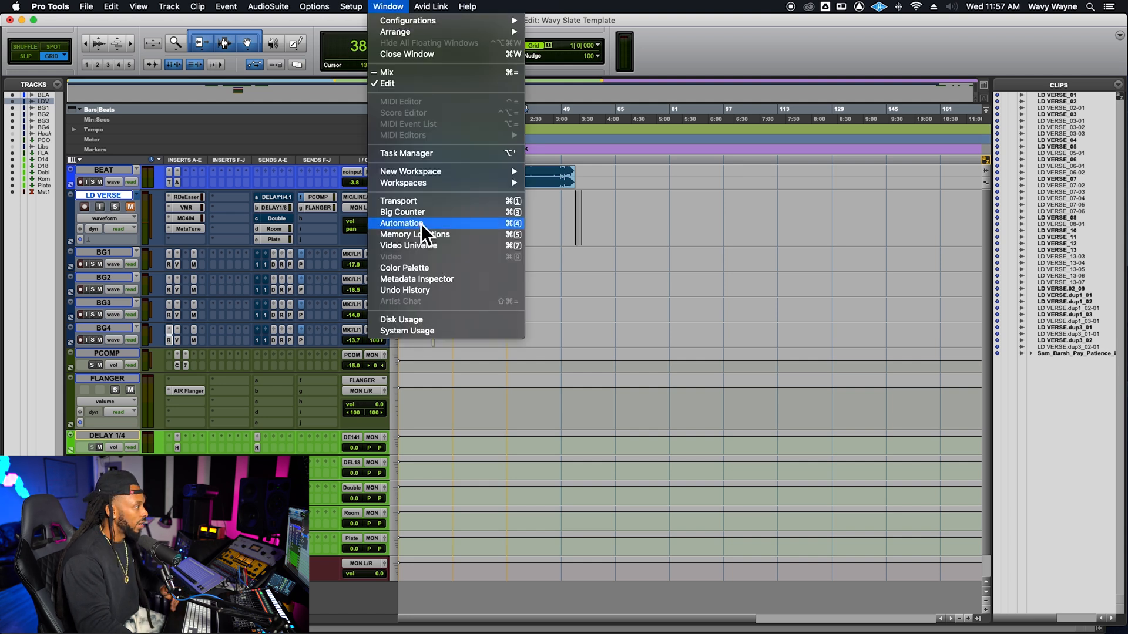
{"action": "left_click", "coordinate": [415, 235]}
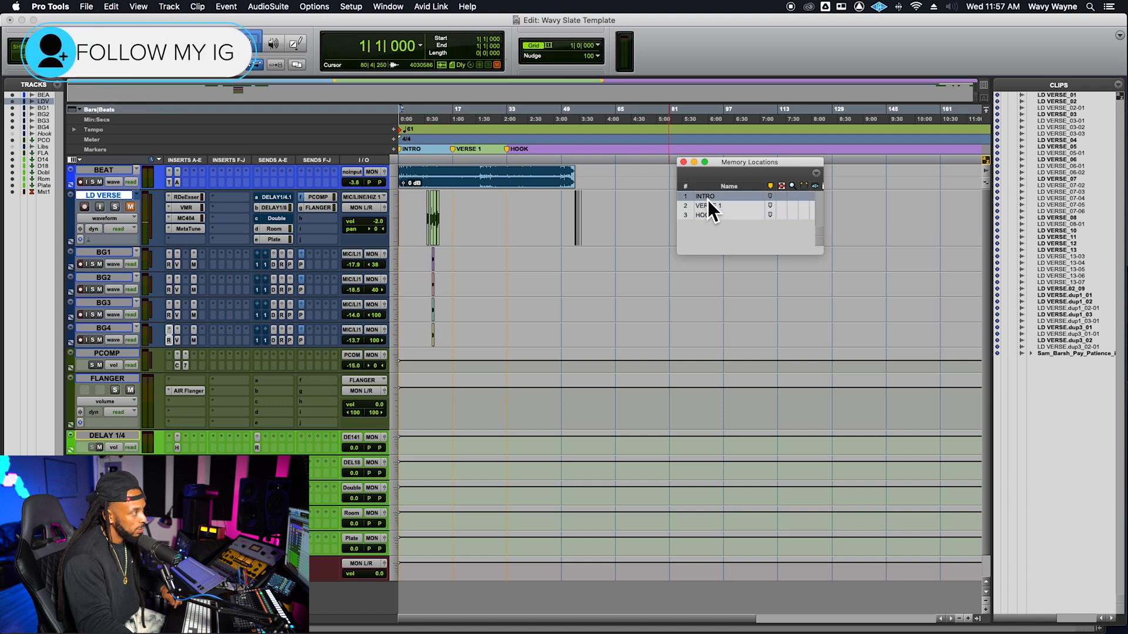
{"action": "left_click", "coordinate": [708, 215]}
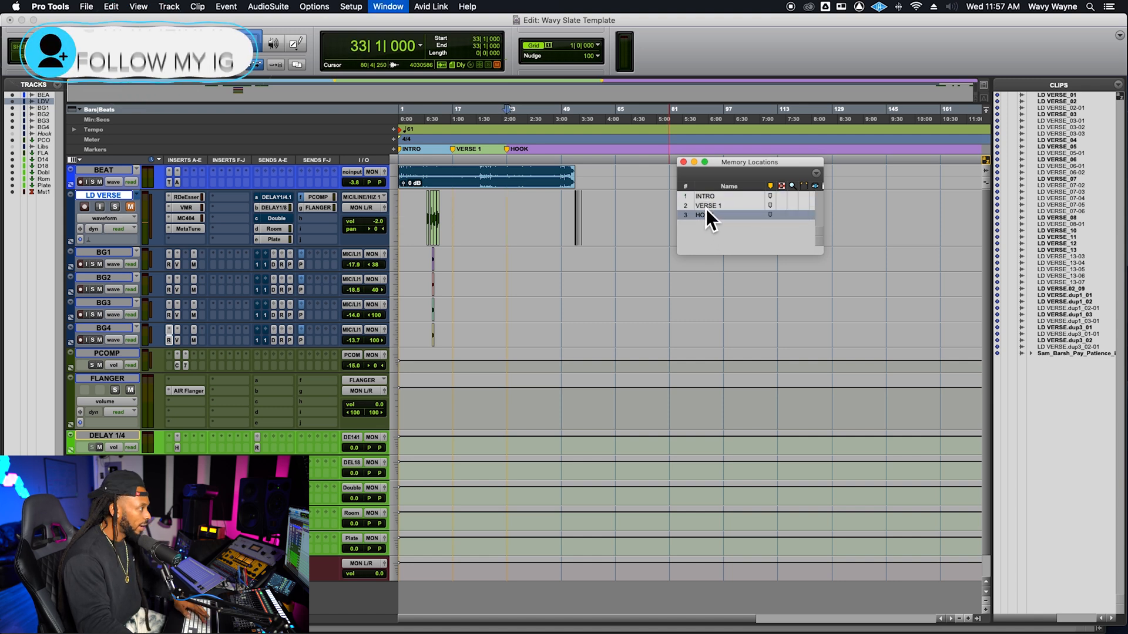
{"action": "left_click", "coordinate": [387, 7]}
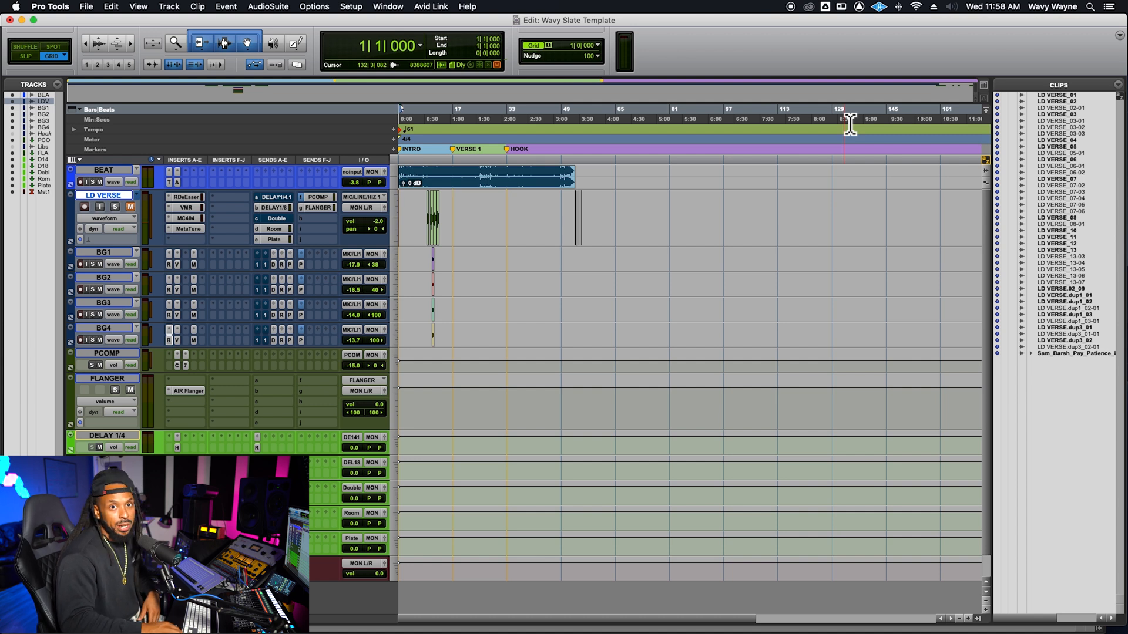
{"action": "left_click", "coordinate": [509, 118]}
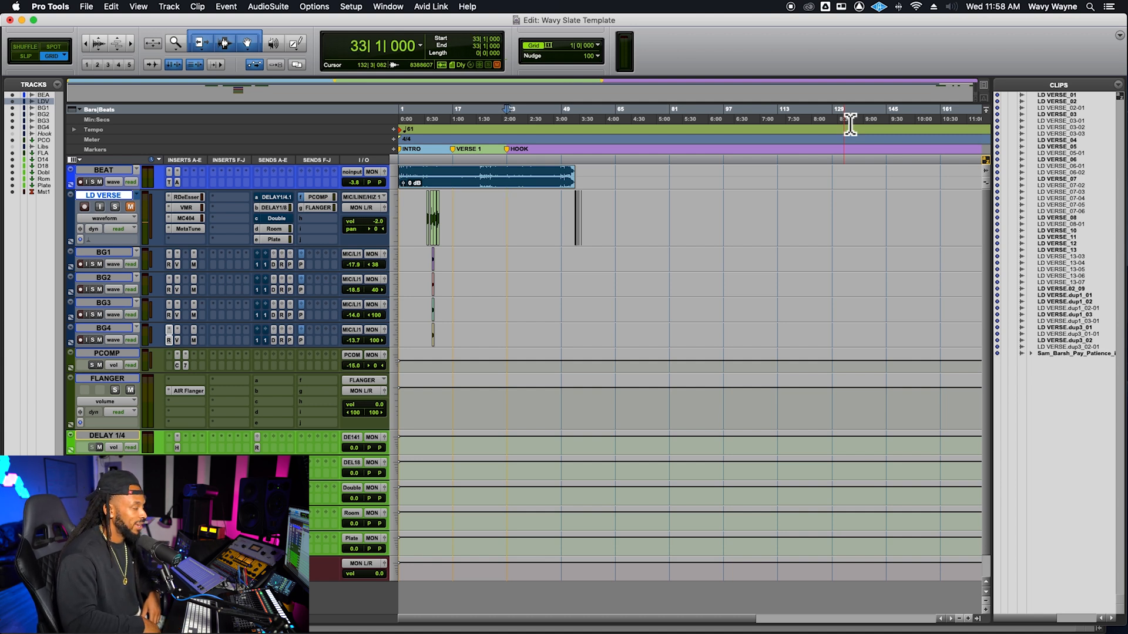